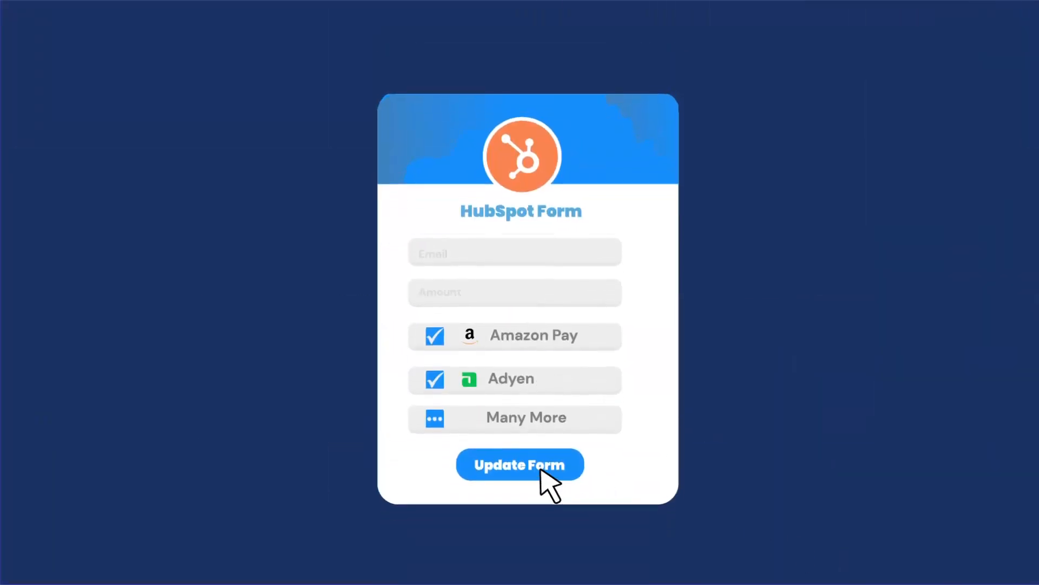
- Show the FormPay dashboard with Amazon Pay, Paypal, Adyen, Stripe and RazorPay active
click(519, 464)
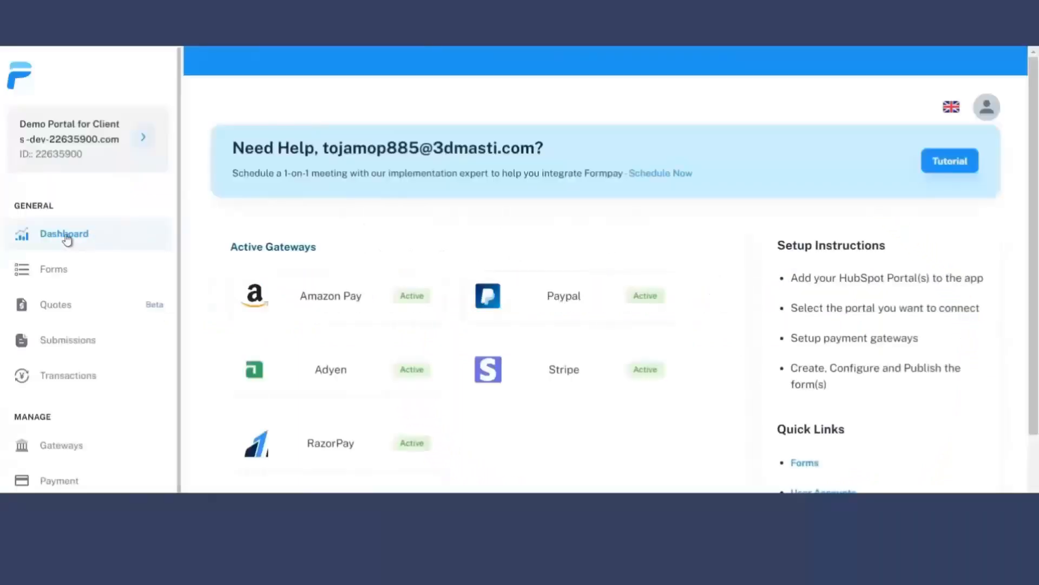
- Review the dashboard, then show the Forms list with User Registration Form and Course Form
scroll(down, 3)
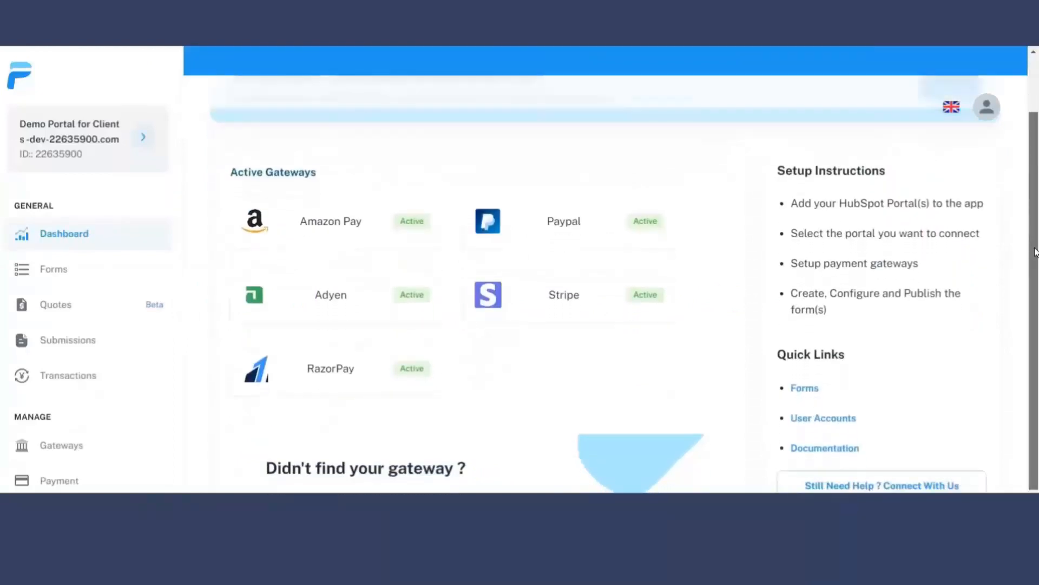
scroll(down, 3)
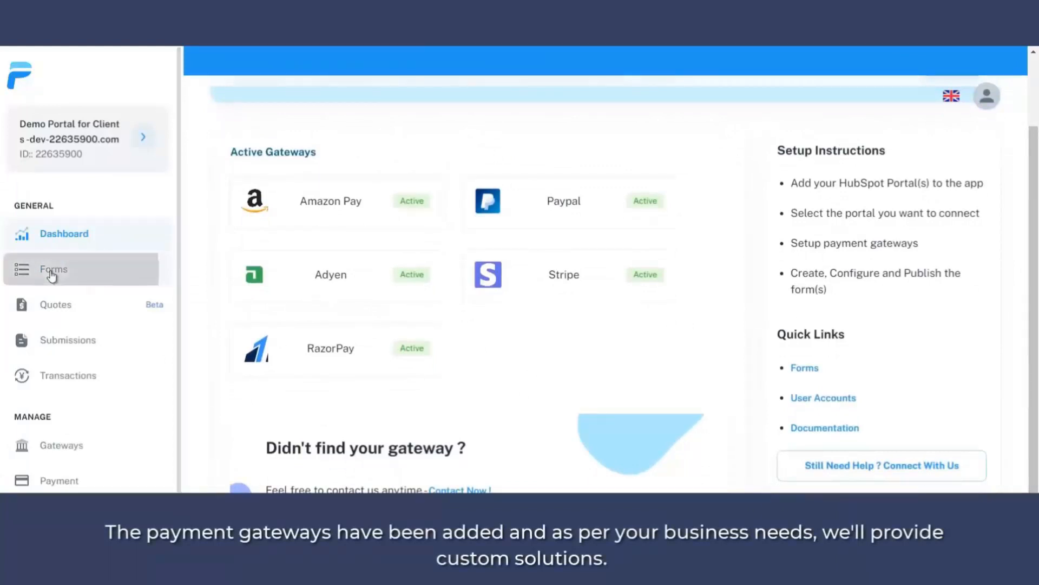
click(53, 270)
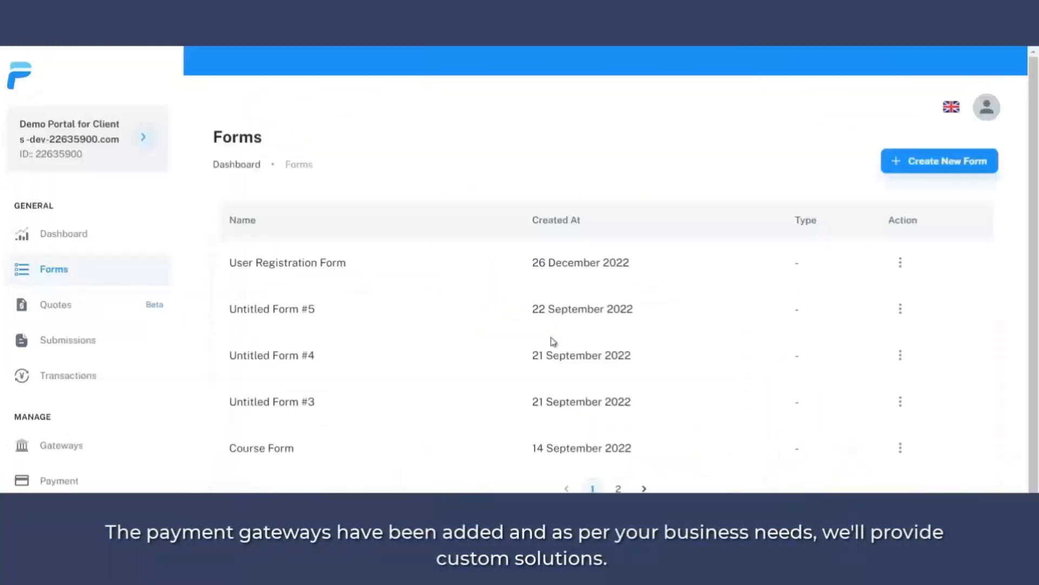
- Create a new form titled 'New Year Donation' described 'Lets Help Needful with New Year Donations'
click(939, 160)
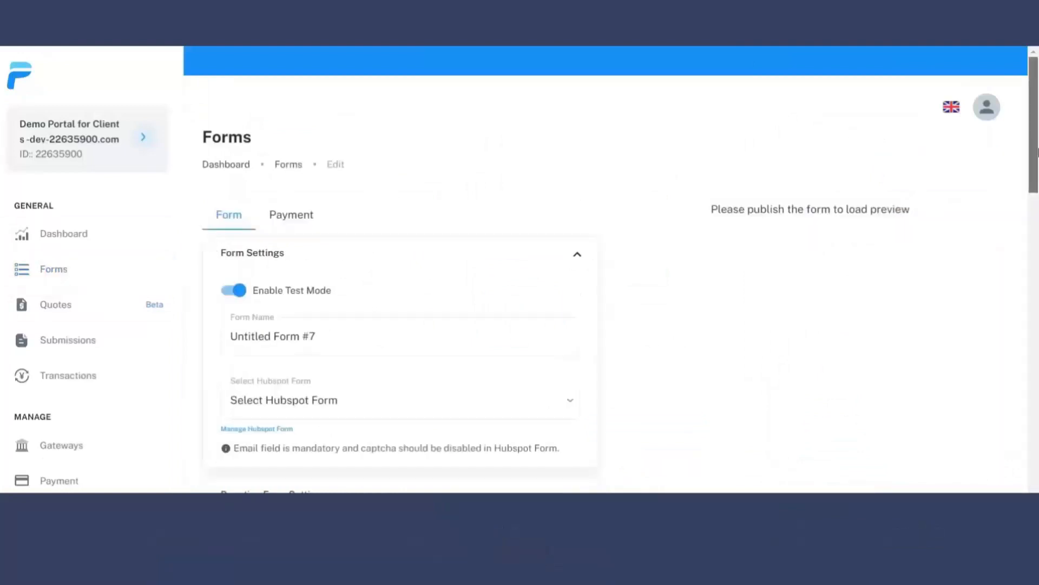
scroll(down, 3)
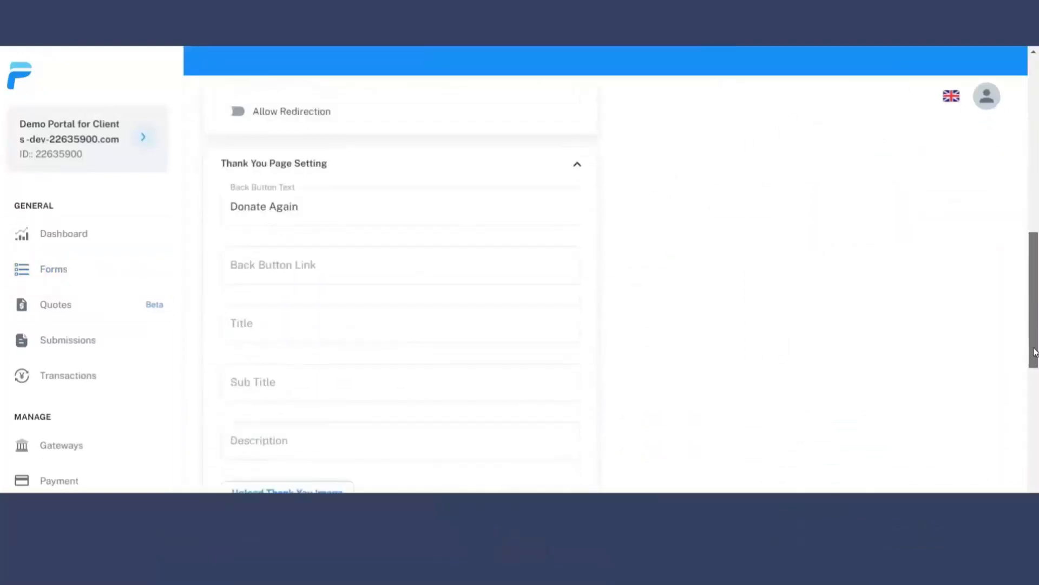
scroll(up, 3)
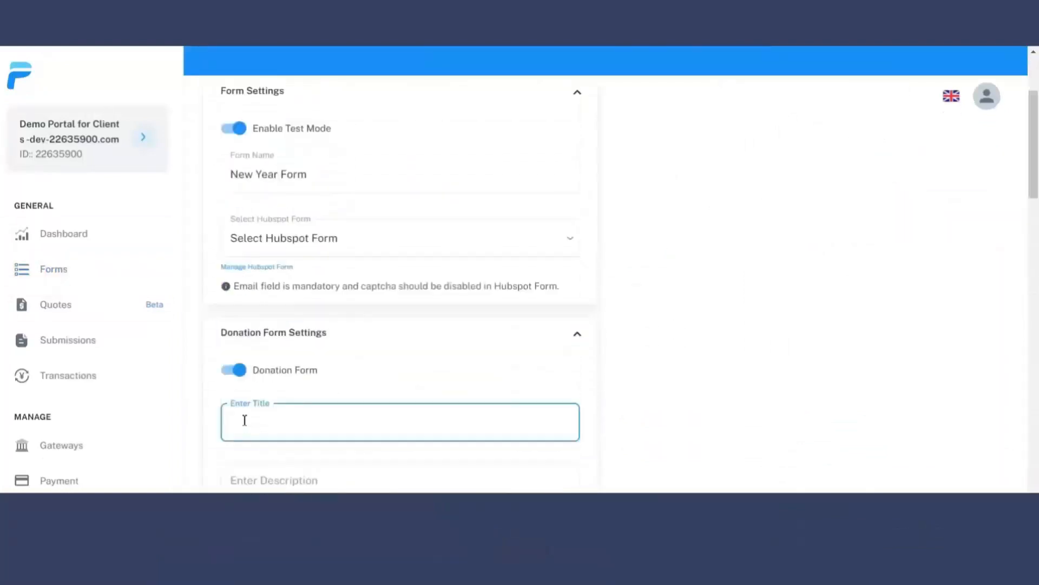
text(New Year Donation)
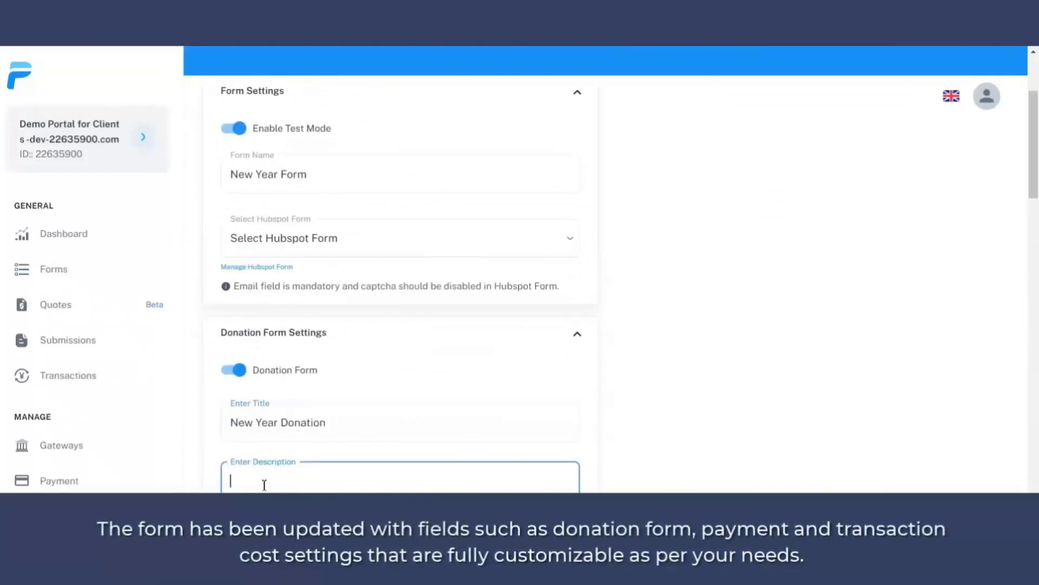
text(Lets Help Needful with New Year Donations)
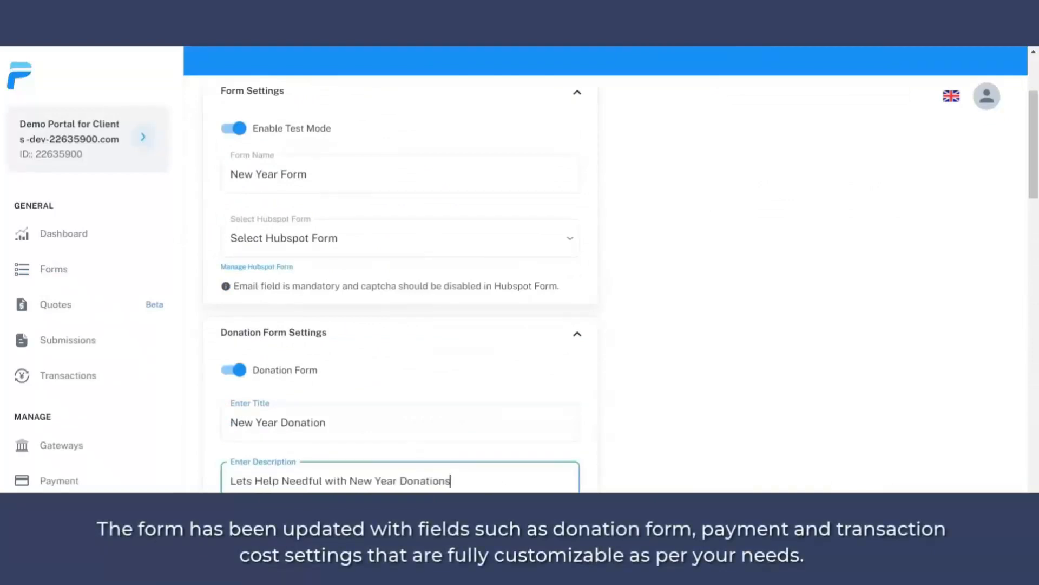
- Upload a logo for the New Year donation form
scroll(down, 3)
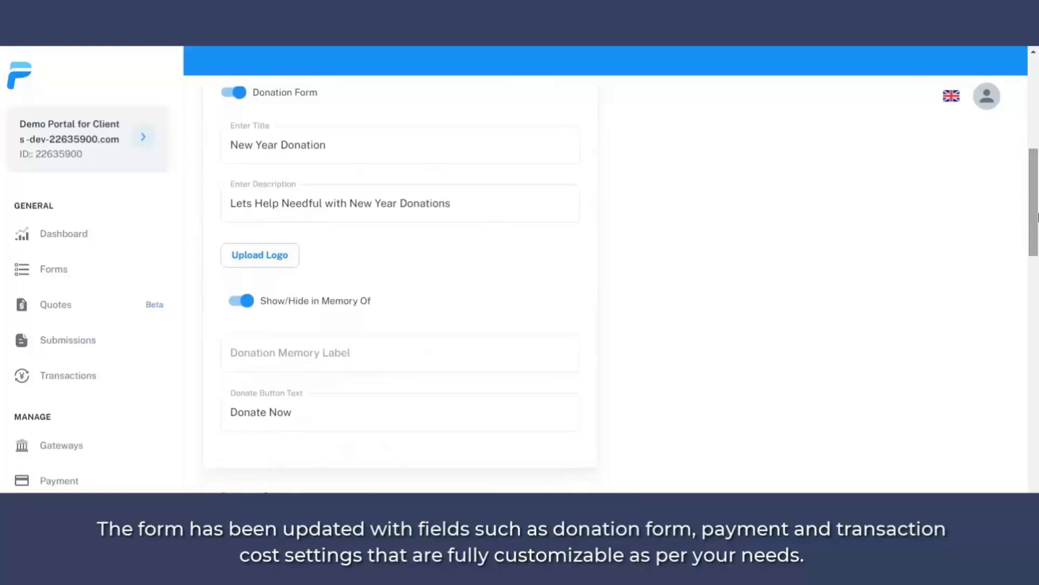
click(258, 255)
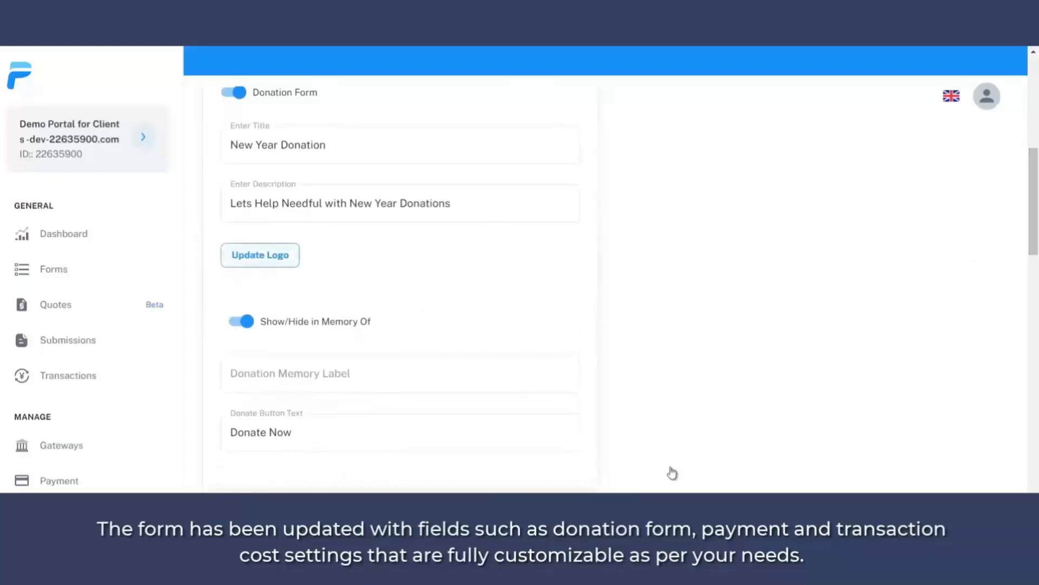
scroll(down, 3)
text(New Year)
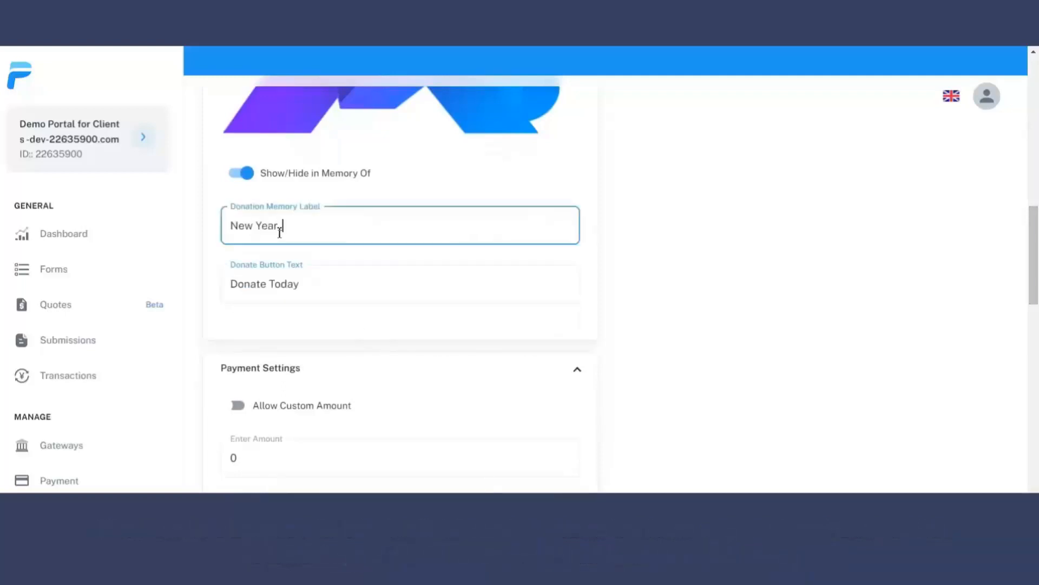
- Finish the donation form settings and show the Submissions page with three Course Form entries
scroll(down, 3)
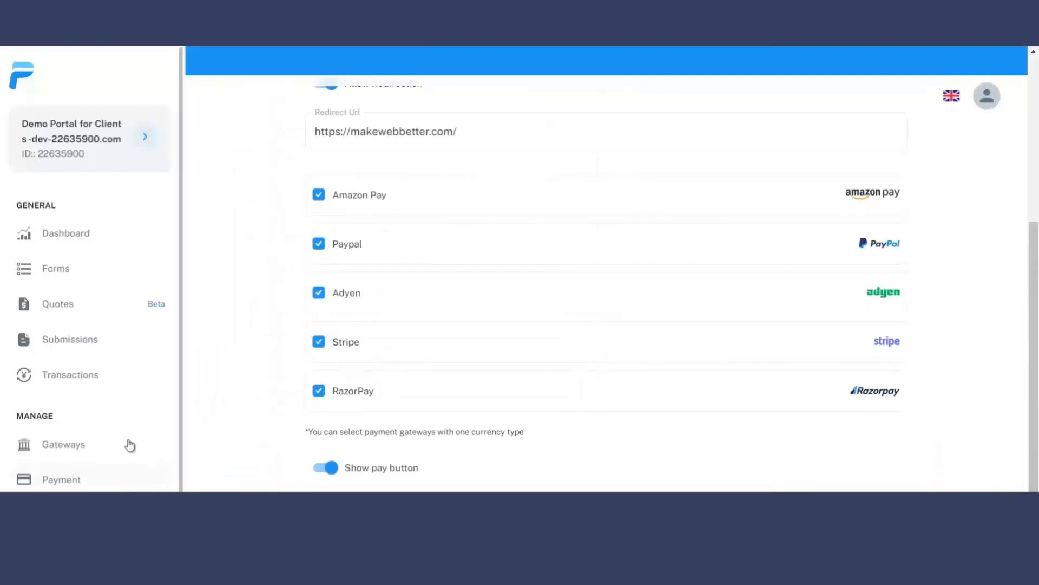
click(66, 340)
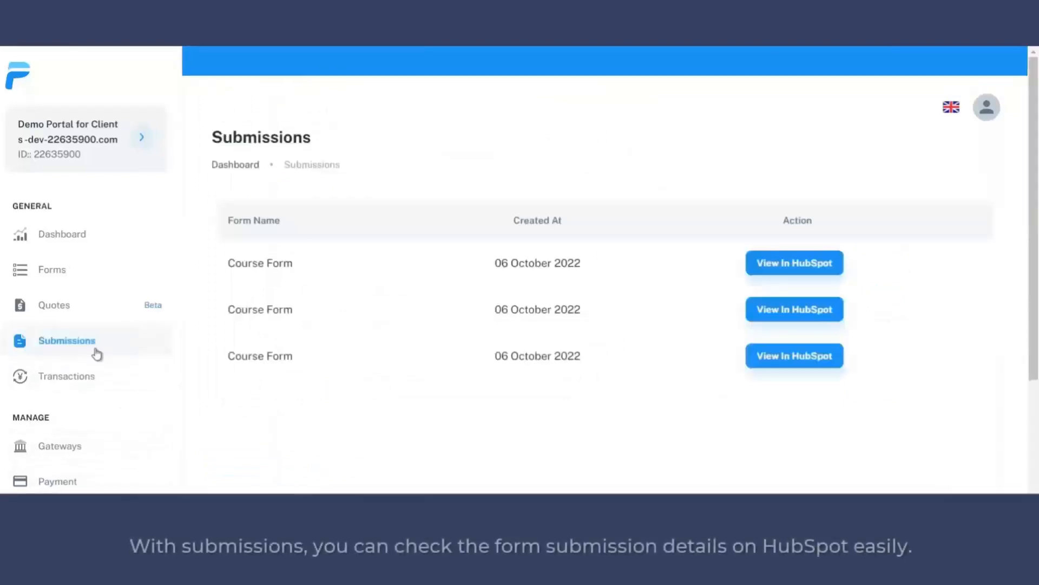
click(793, 262)
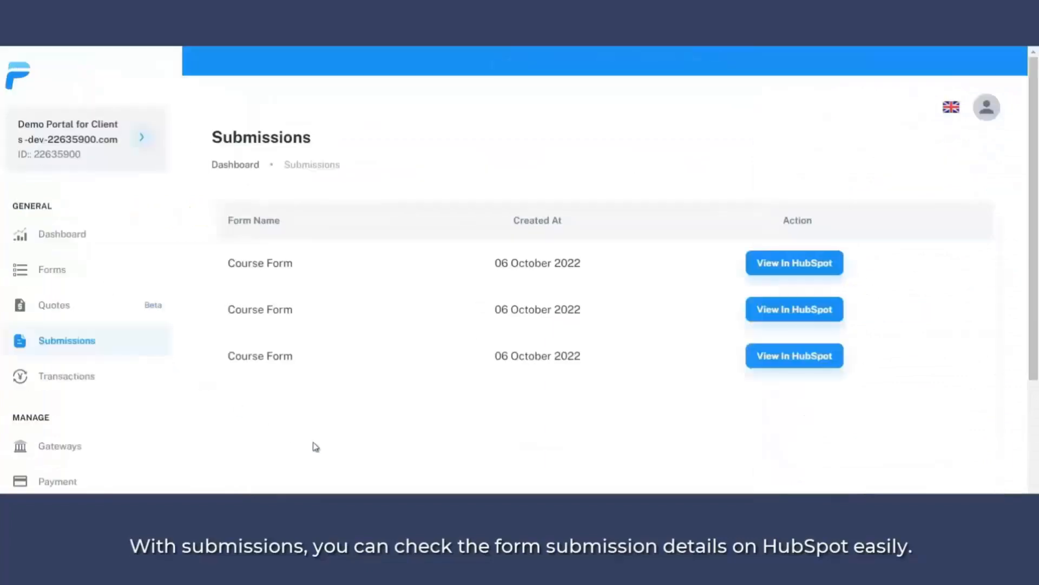
click(66, 375)
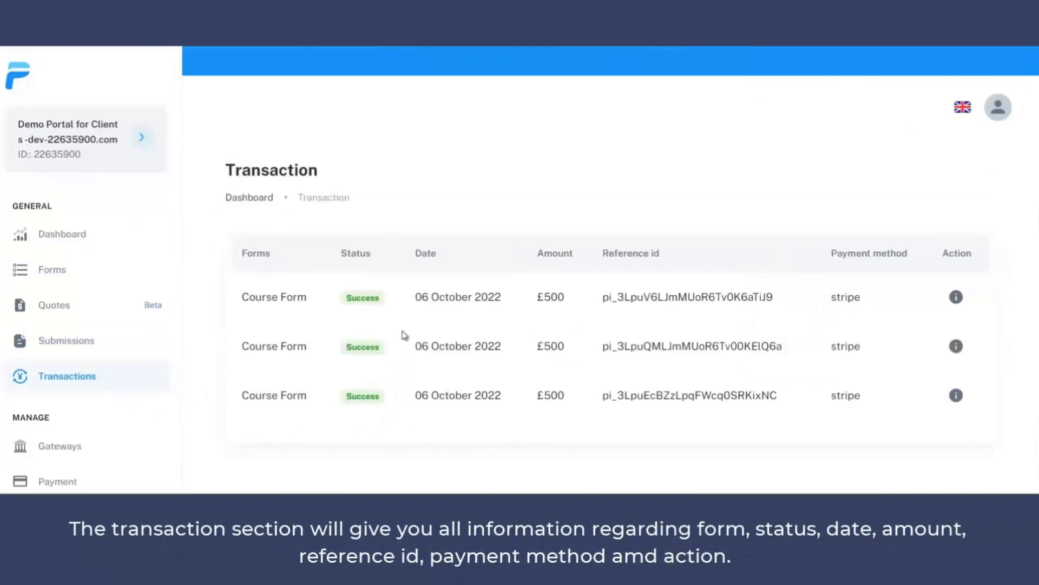
mouse_move(397, 325)
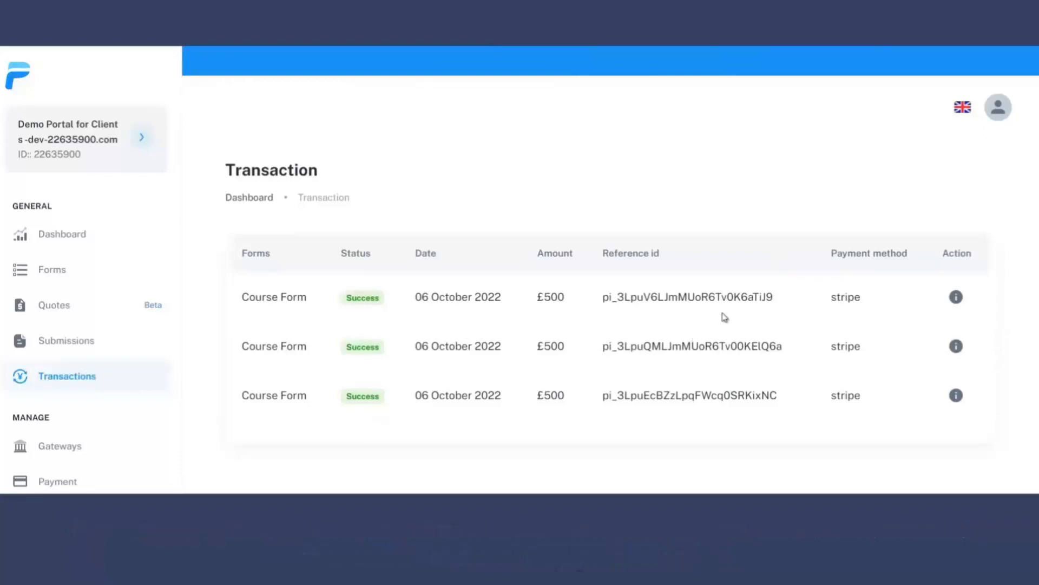
mouse_move(955, 296)
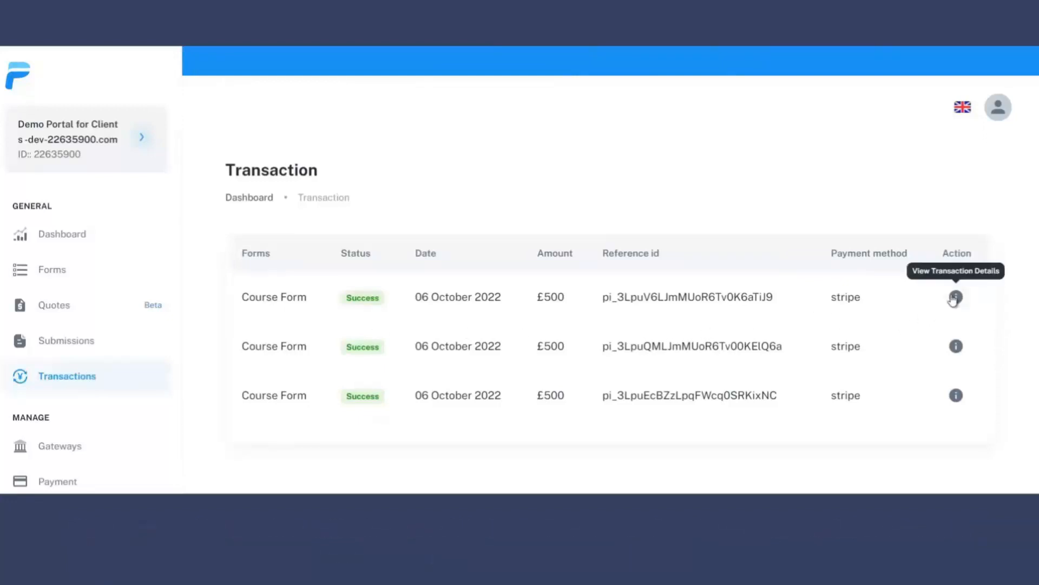
- View the first £500 Stripe transaction's details, then show the Gateways page
click(954, 296)
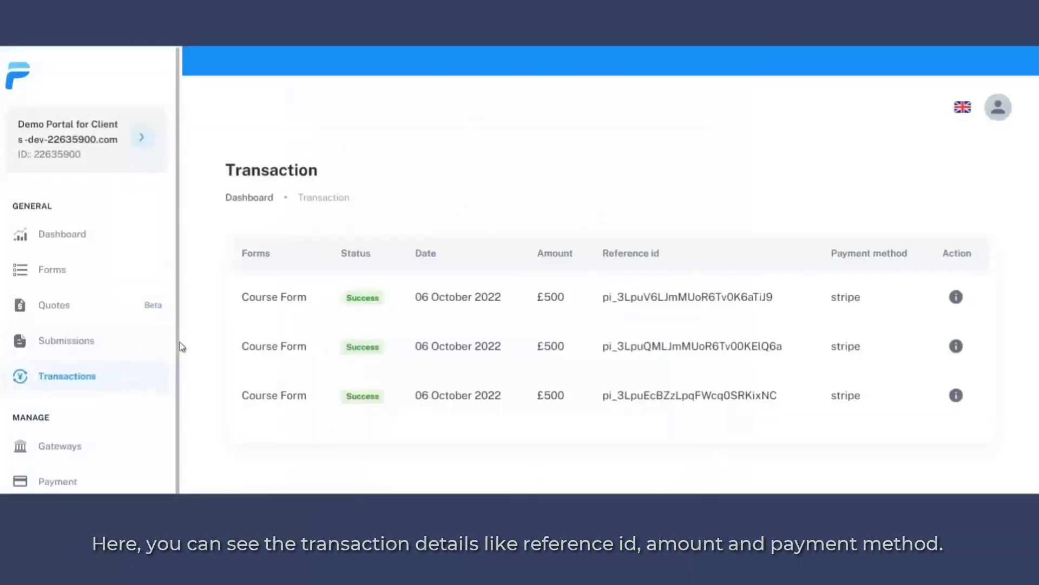
click(59, 445)
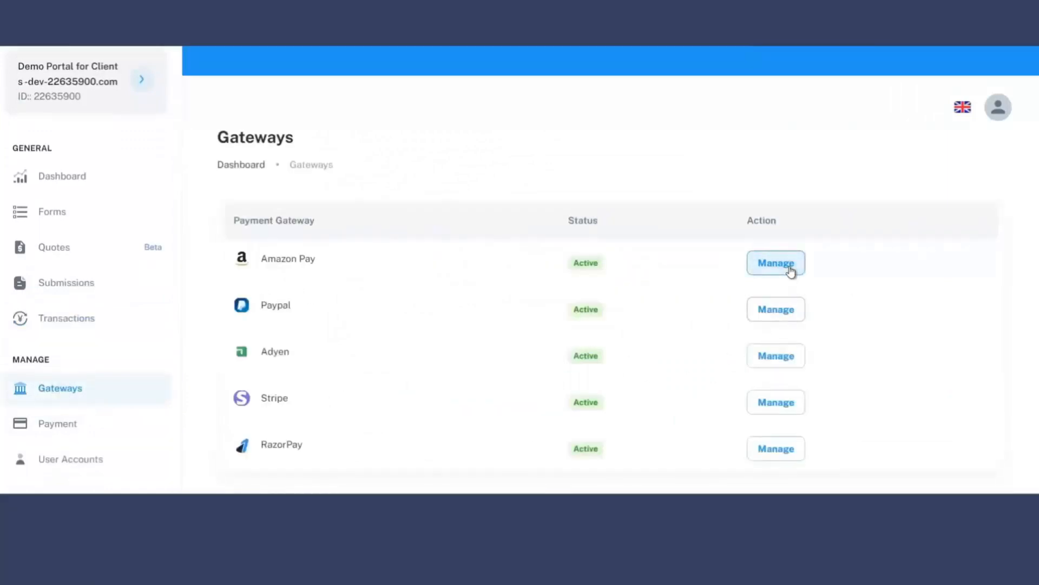
- View Amazon Pay's gateway setup instructions, then return to the dashboard
click(775, 262)
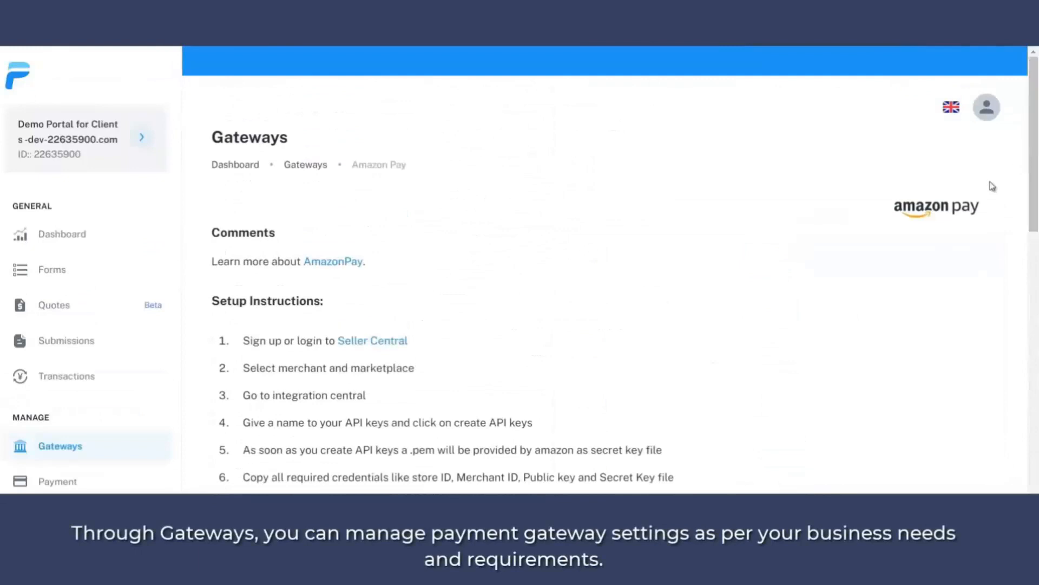
click(61, 234)
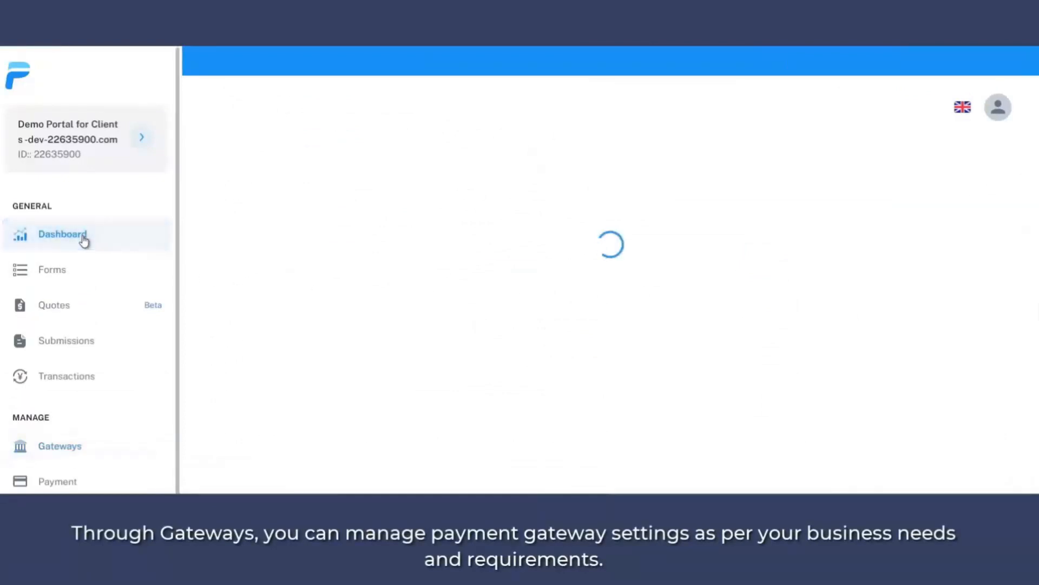